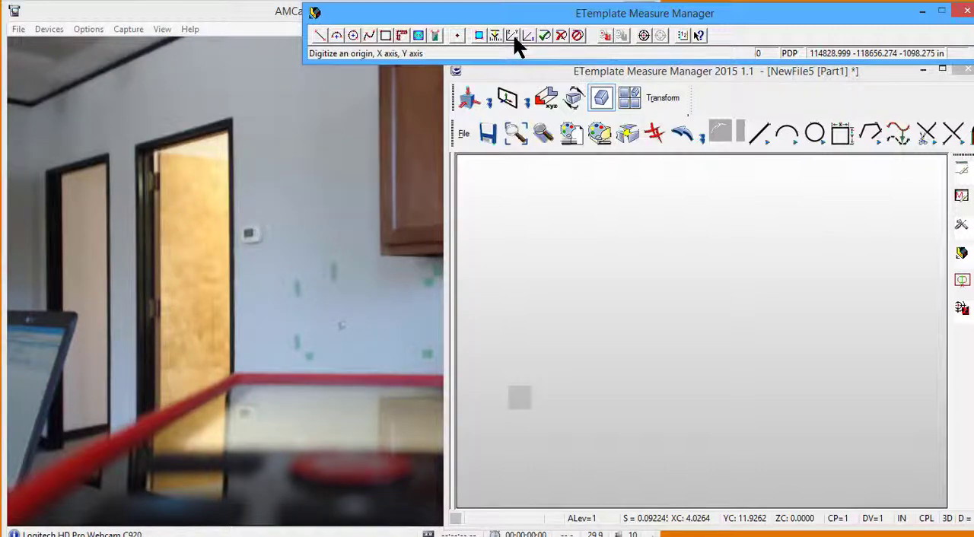
mouse_move(512, 36)
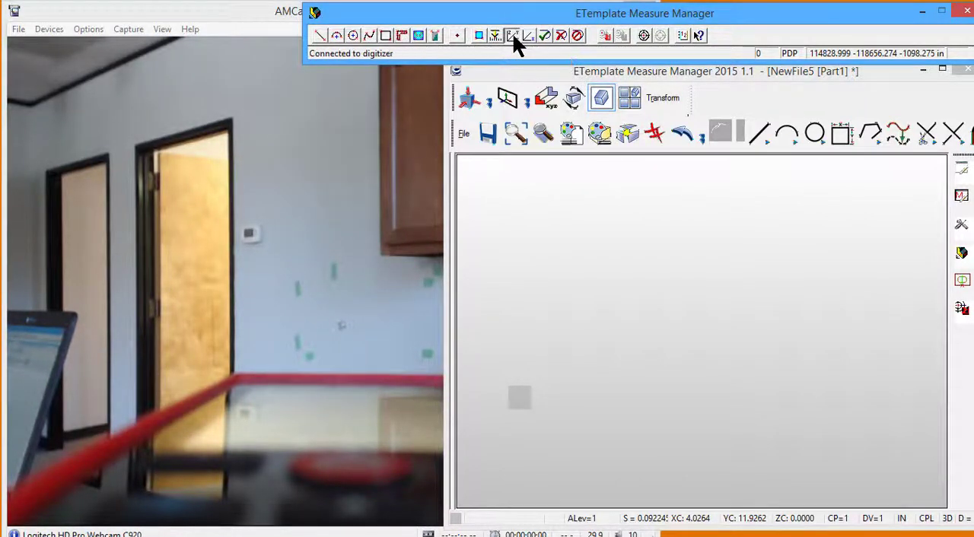
Digitize the origin and X/Y axes to start new file NewFile6.
left_click(512, 35)
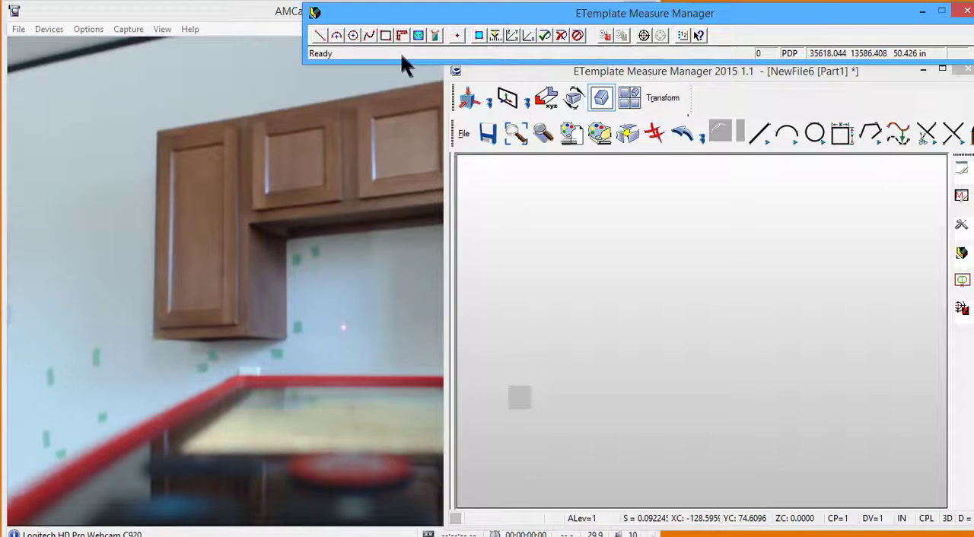
Digitize the backsplash corner points and build a countertop shape from them.
left_click(402, 36)
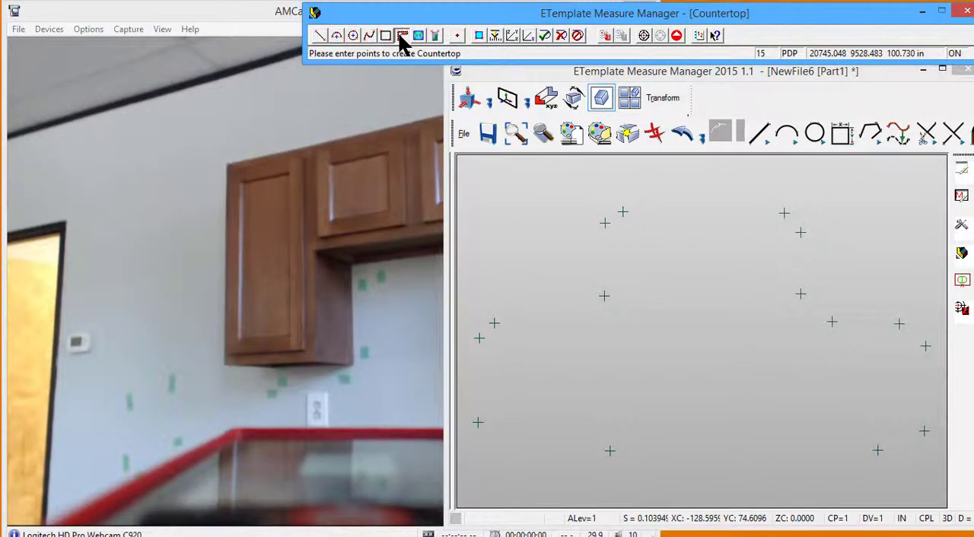
left_click(577, 324)
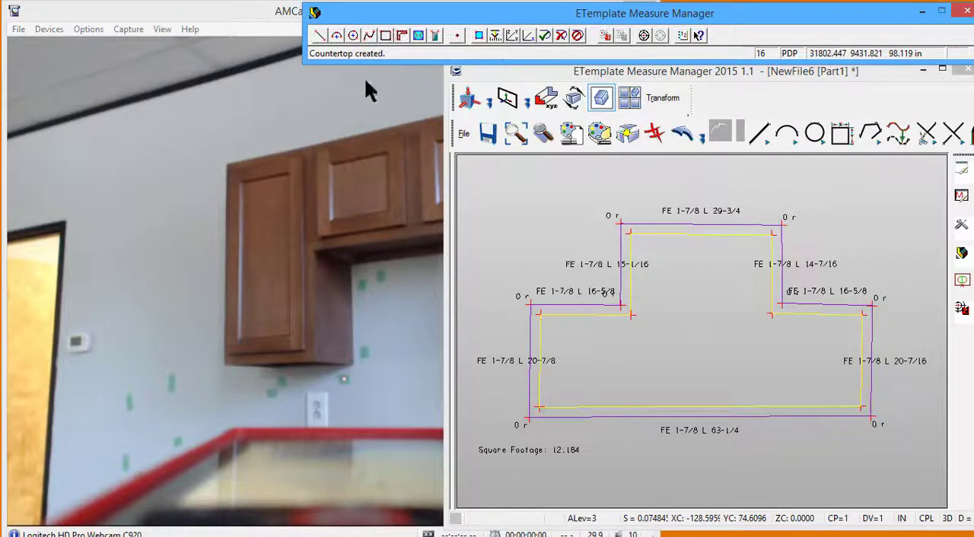
mouse_move(694, 225)
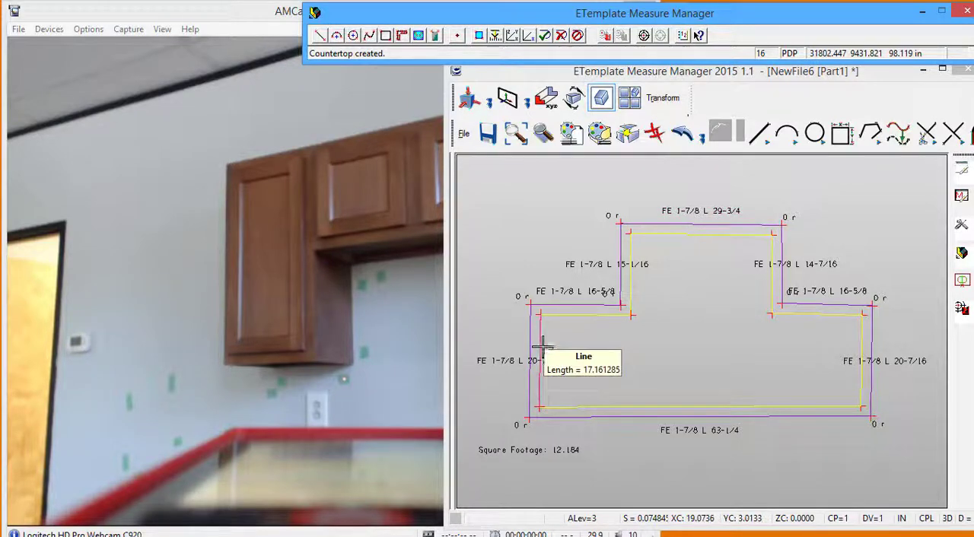
mouse_move(552, 236)
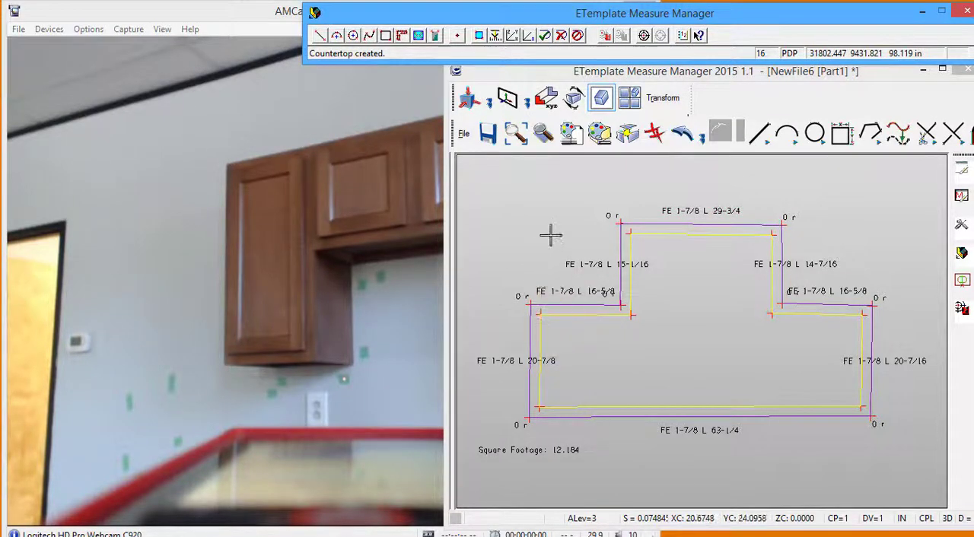
mouse_move(543, 352)
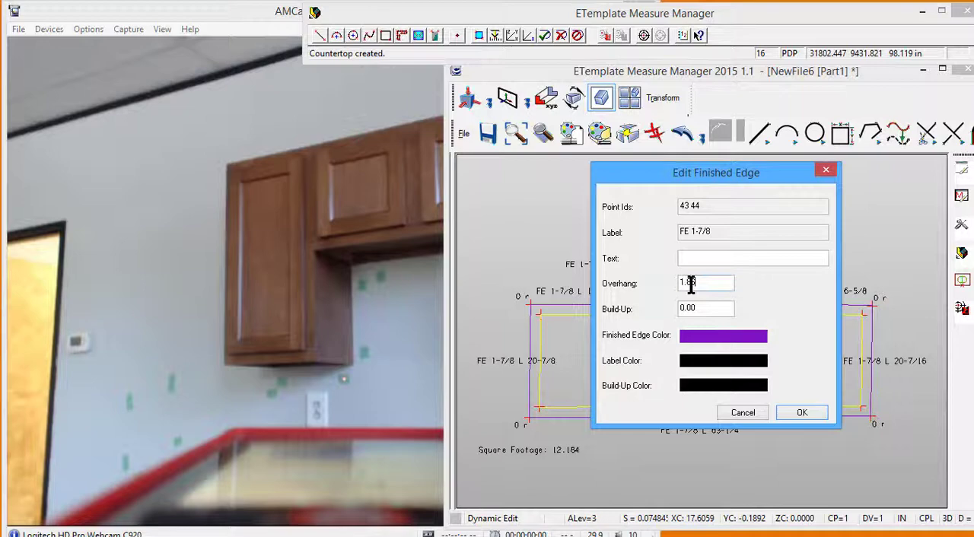
Set the overhang of edge 39–40 to 0.
triple_click(705, 283)
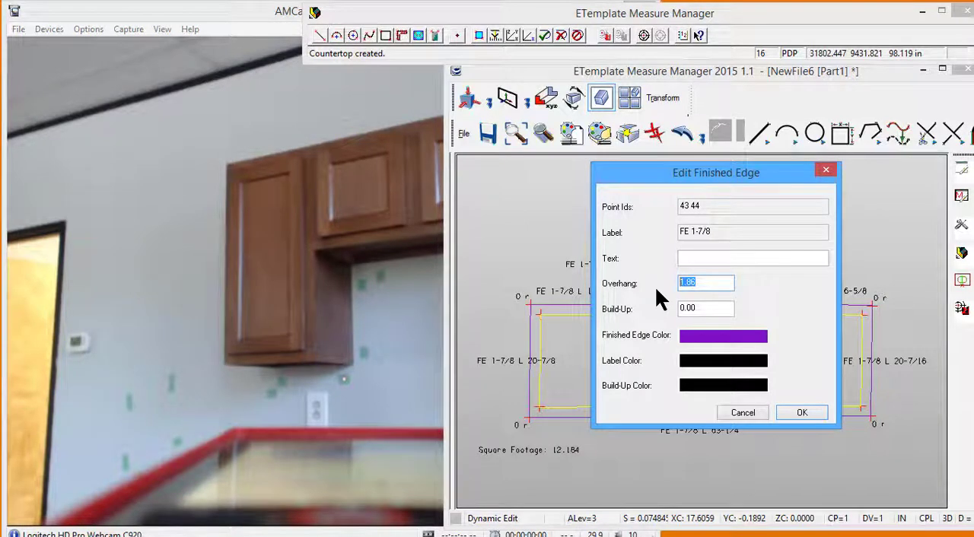
type("0")
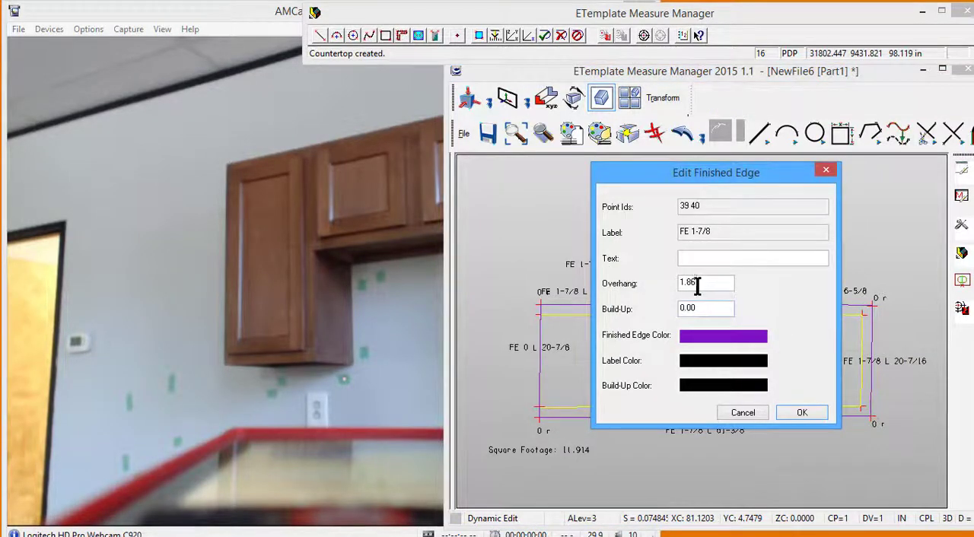
type("0")
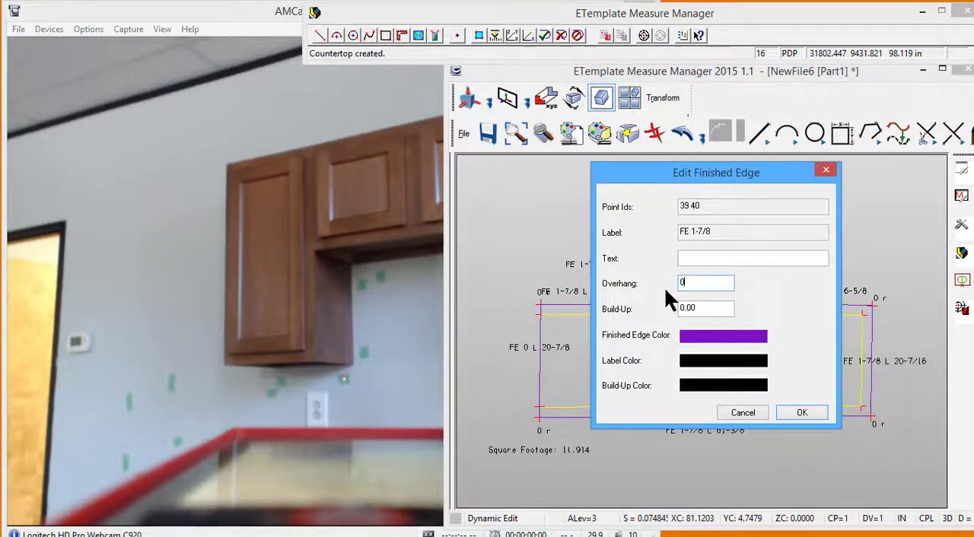
left_click(801, 413)
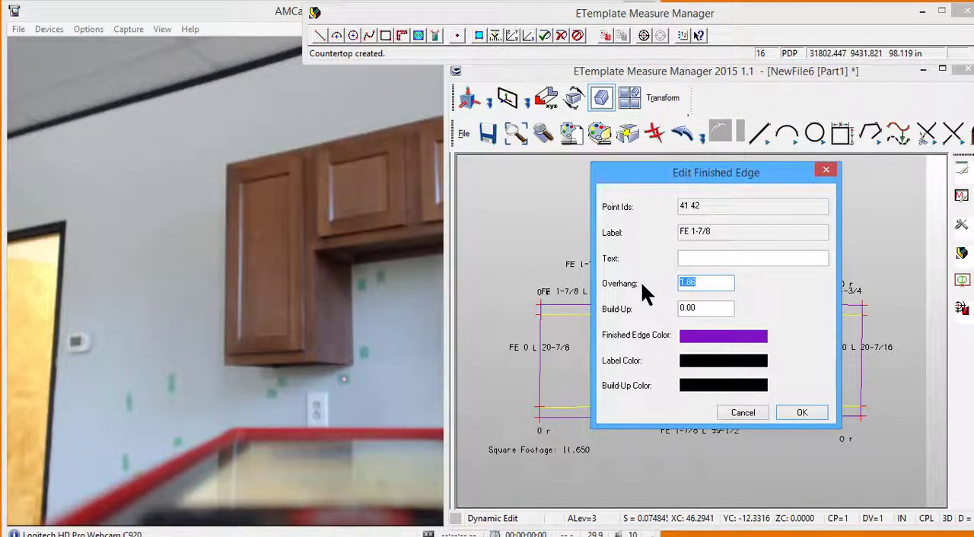
Set the overhang of edge 41–42 to .75 inch.
type(".75")
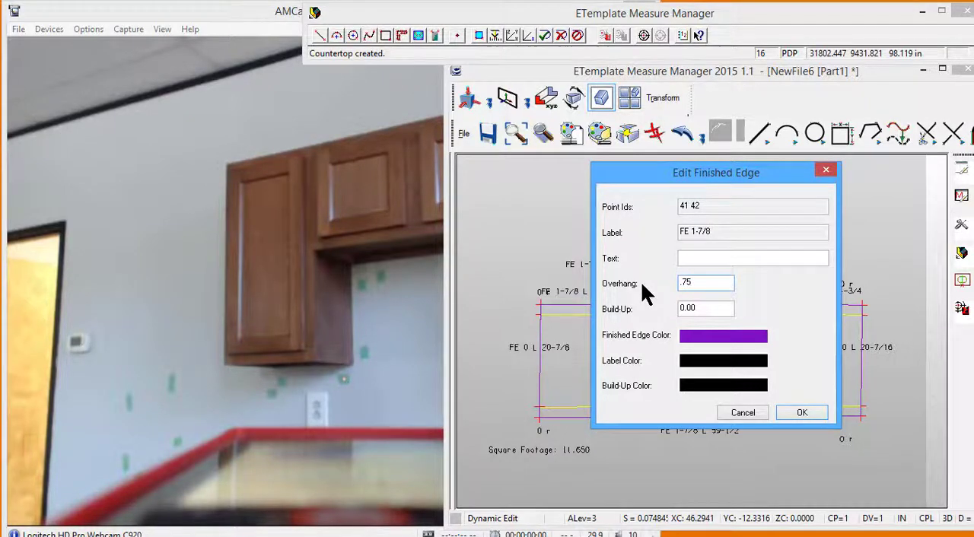
left_click(801, 412)
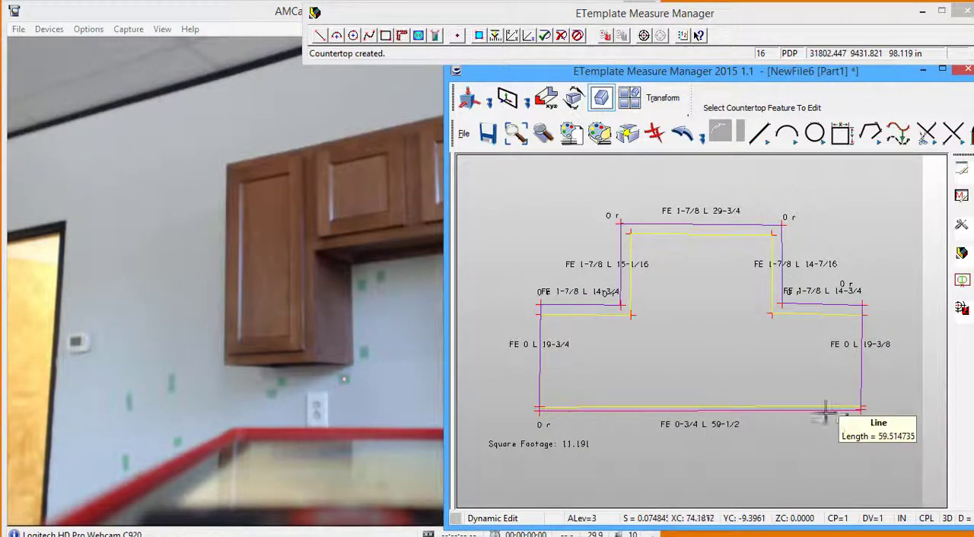
mouse_move(707, 411)
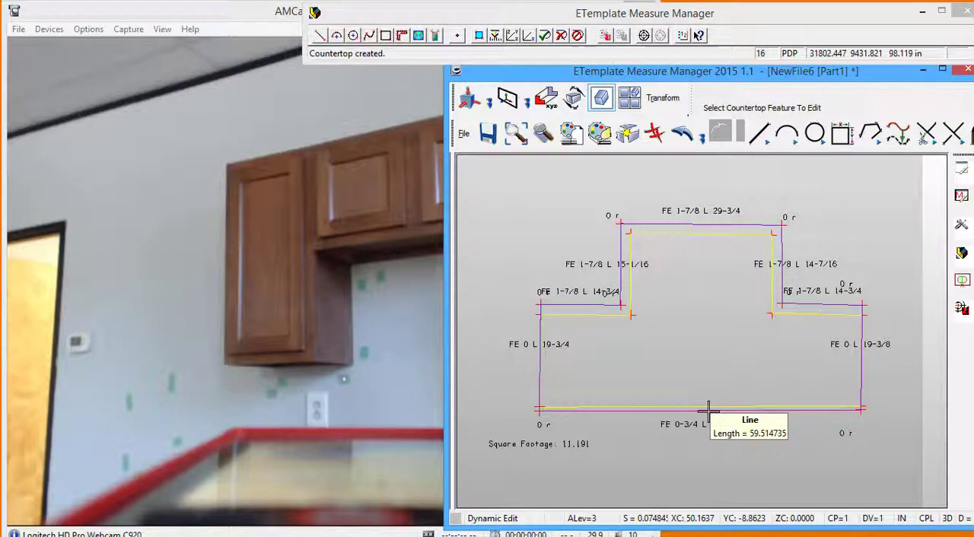
mouse_move(702, 413)
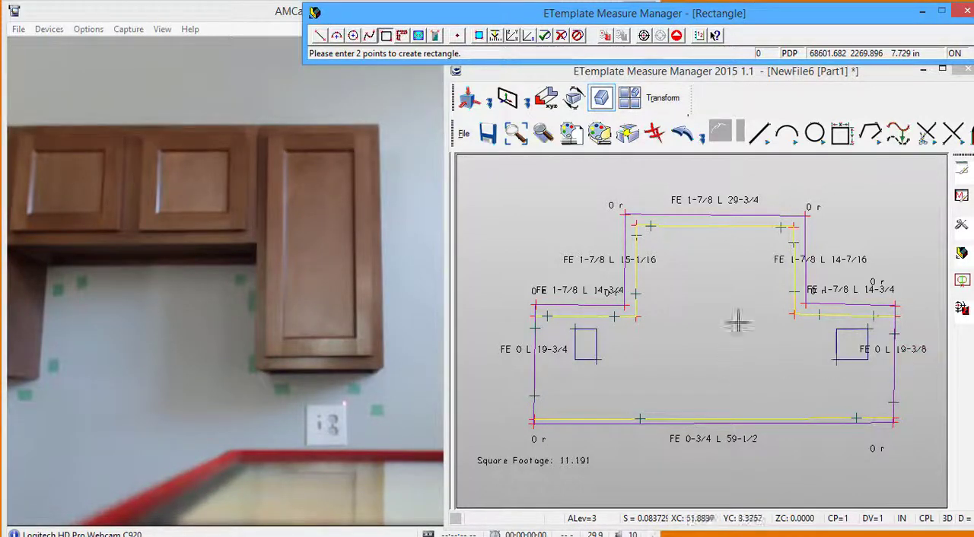
mouse_move(696, 384)
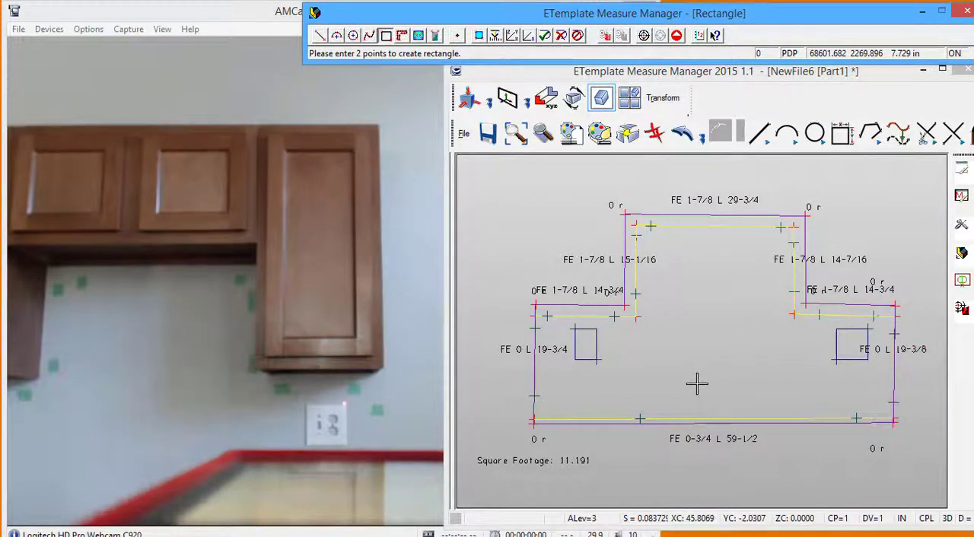